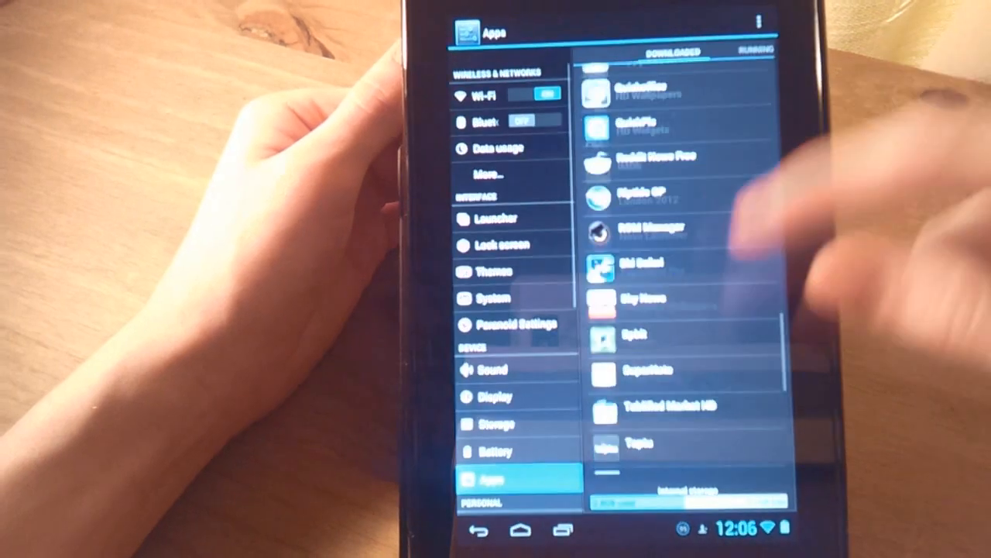
- Browse Apps and About tablet, then reach Performance under the System section
scroll("down", 3)
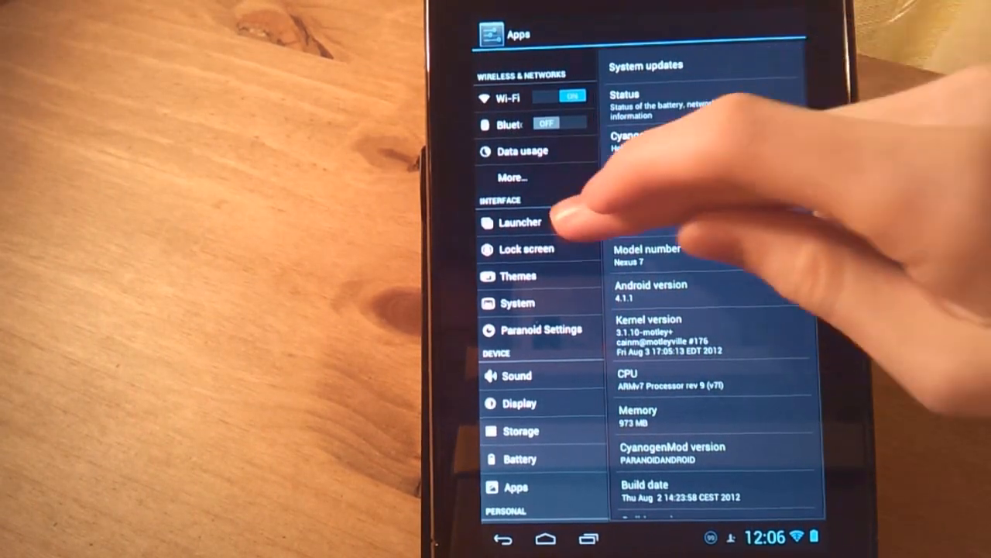
left_click(521, 223)
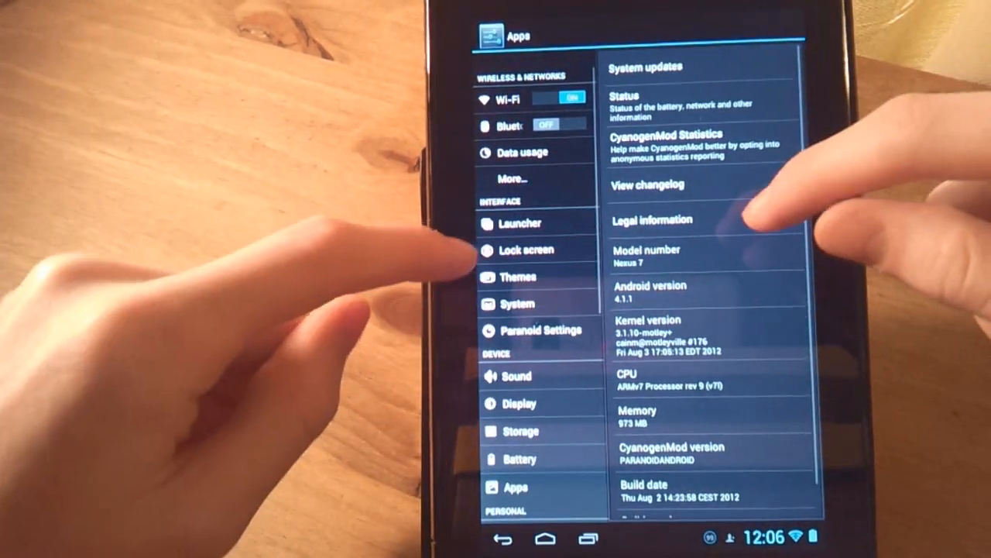
left_click(517, 302)
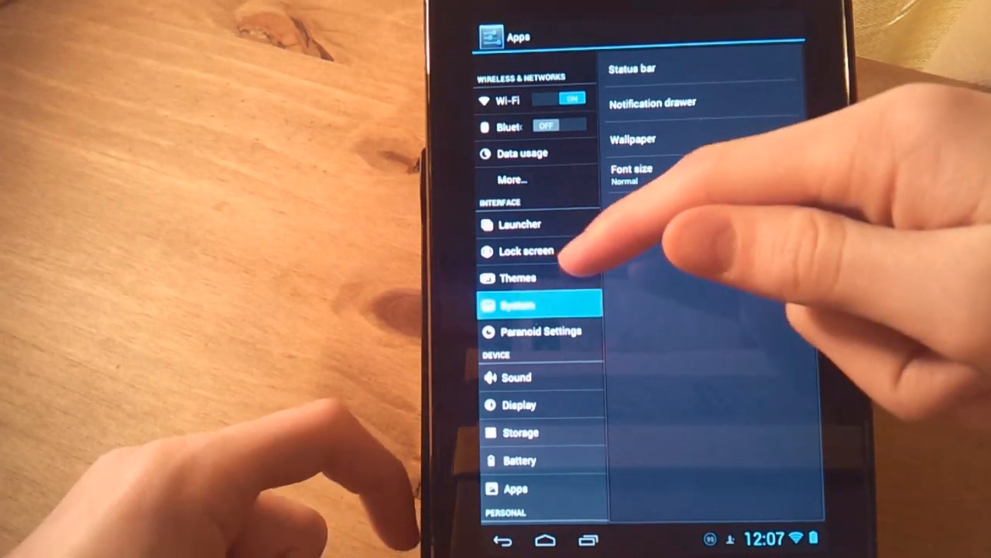
scroll("down", 3)
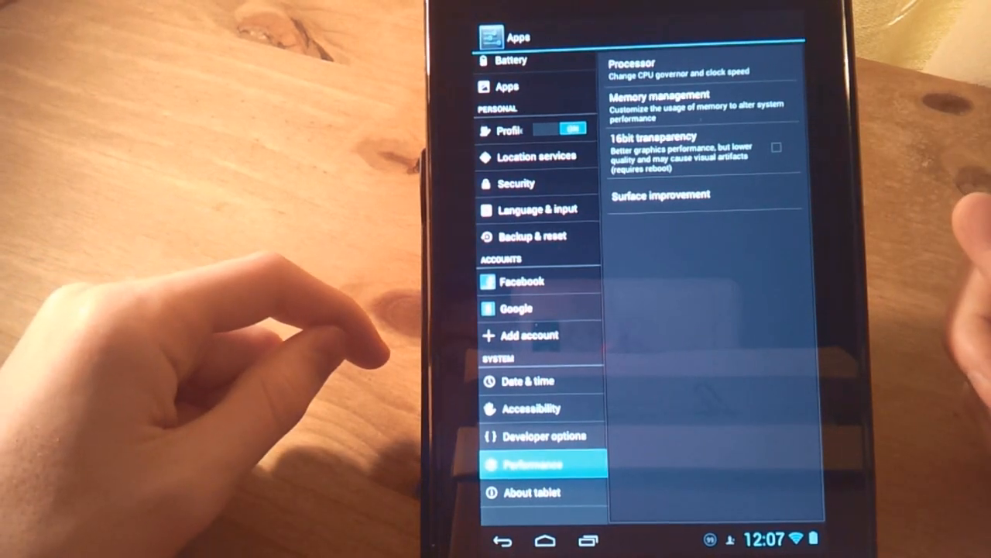
left_click(544, 541)
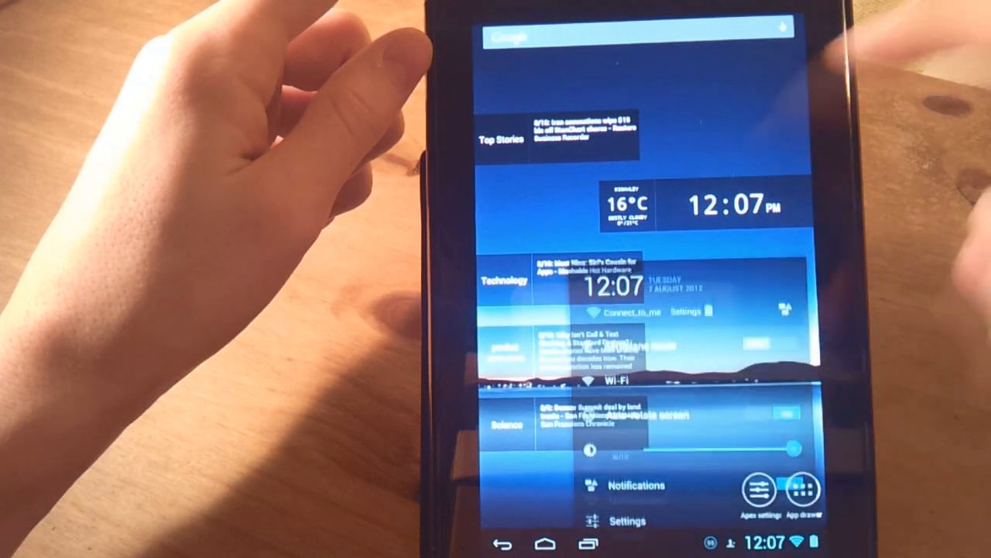
- Reopen Settings from quick settings and enter the Paranoid Settings page
left_click(626, 521)
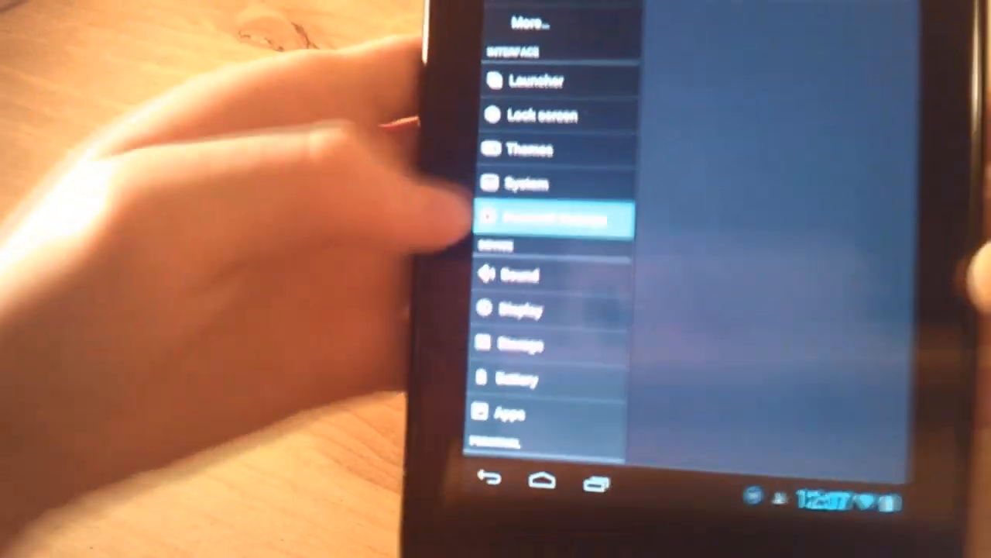
left_click(555, 220)
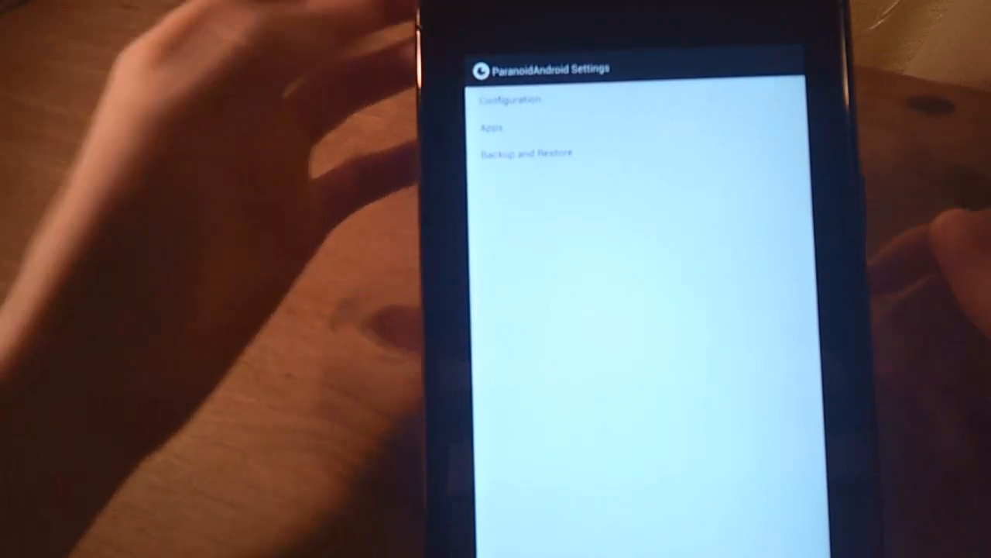
- View the Configuration presets list: Hybrid OFF, Full Reset, Phone, Phablet, Tablet
left_click(510, 99)
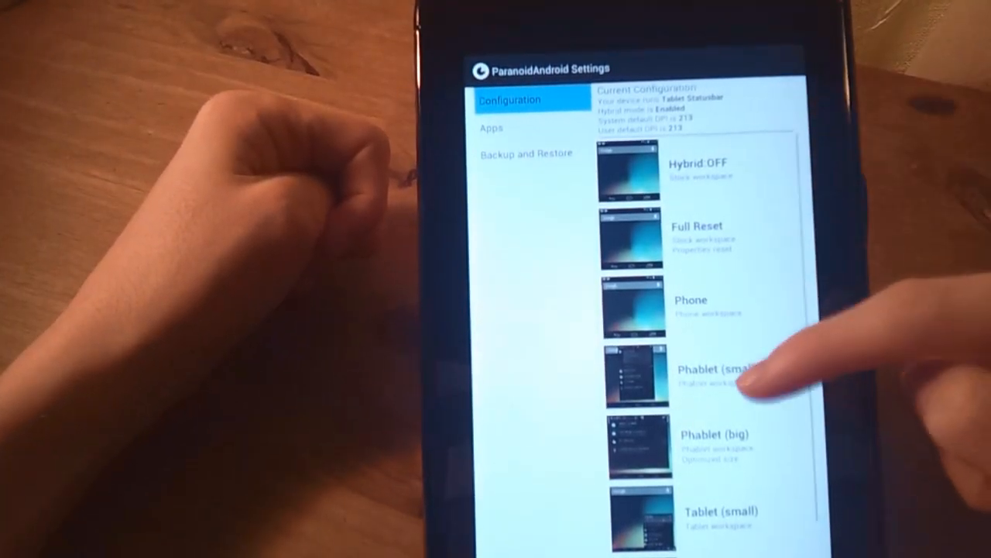
scroll("down", 3)
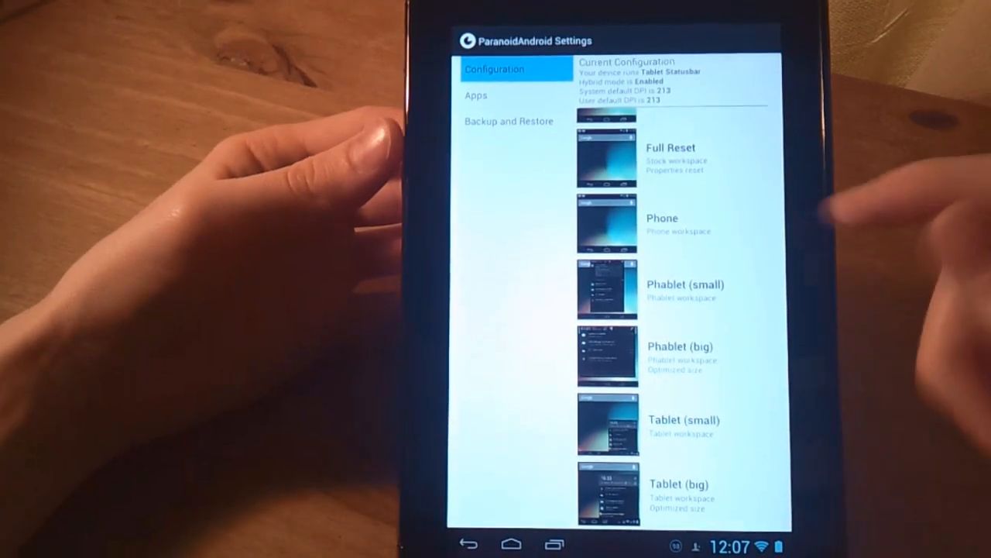
scroll("down", 3)
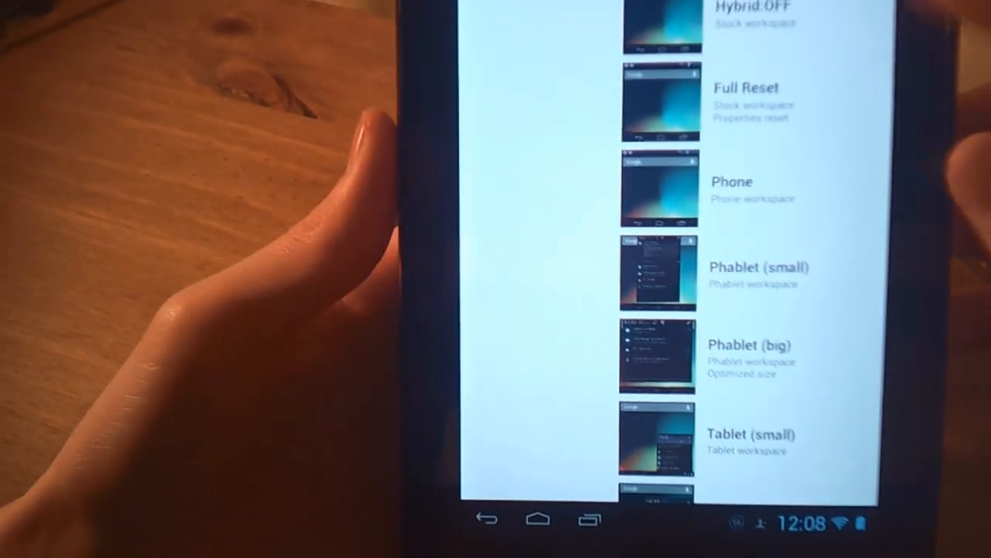
scroll("down", 3)
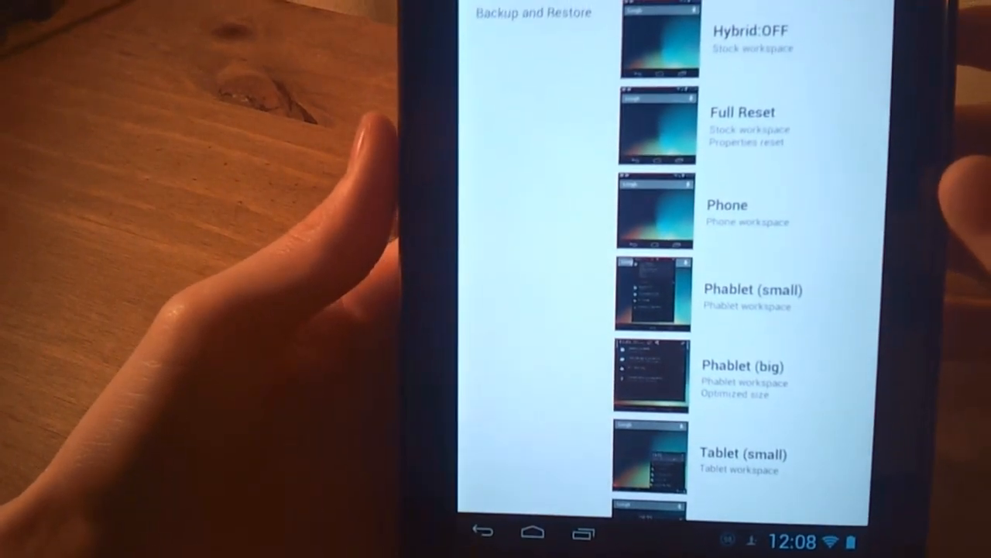
scroll("down", 3)
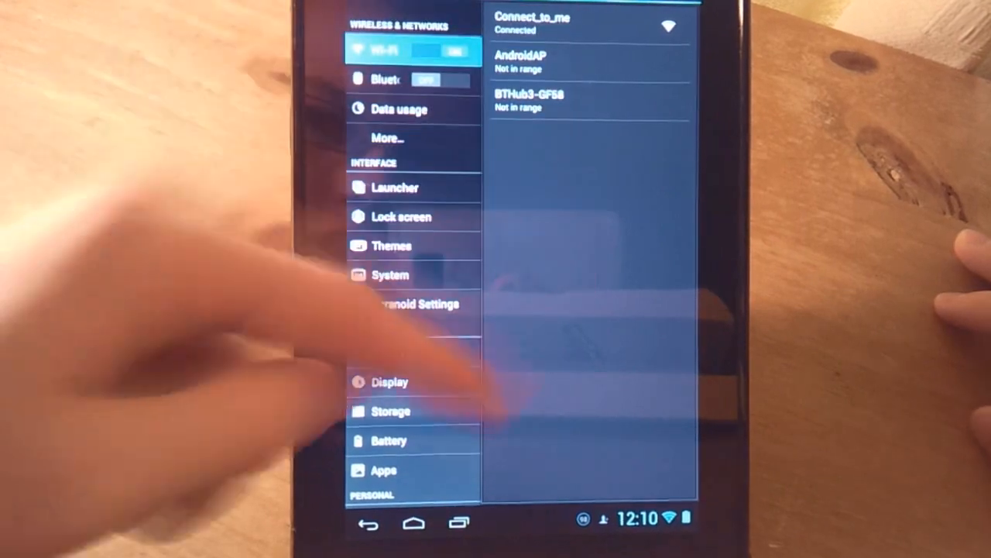
scroll("down", 3)
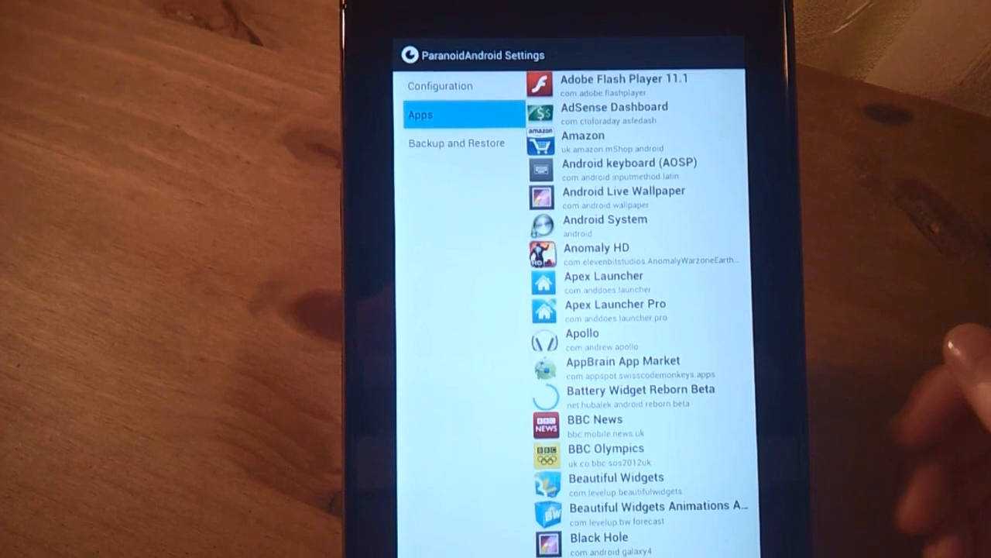
- Under Apps, choose Tablet UI as YouTube's per-app layout
scroll("down", 3)
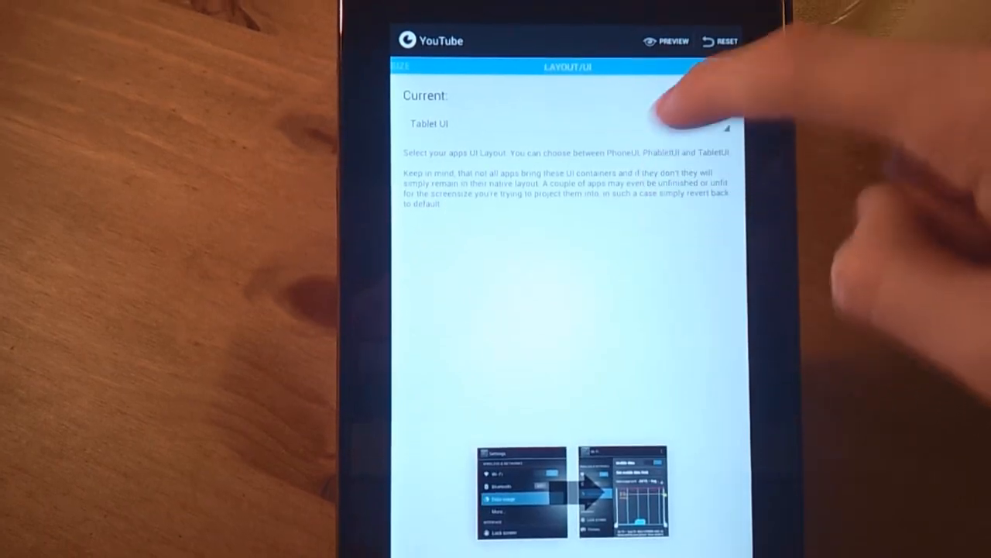
left_click(565, 124)
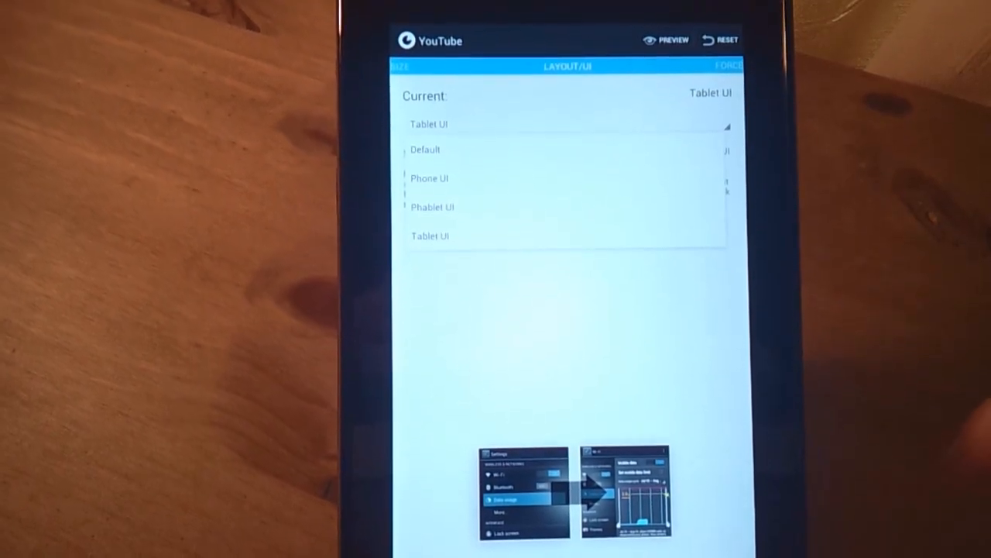
left_click(430, 235)
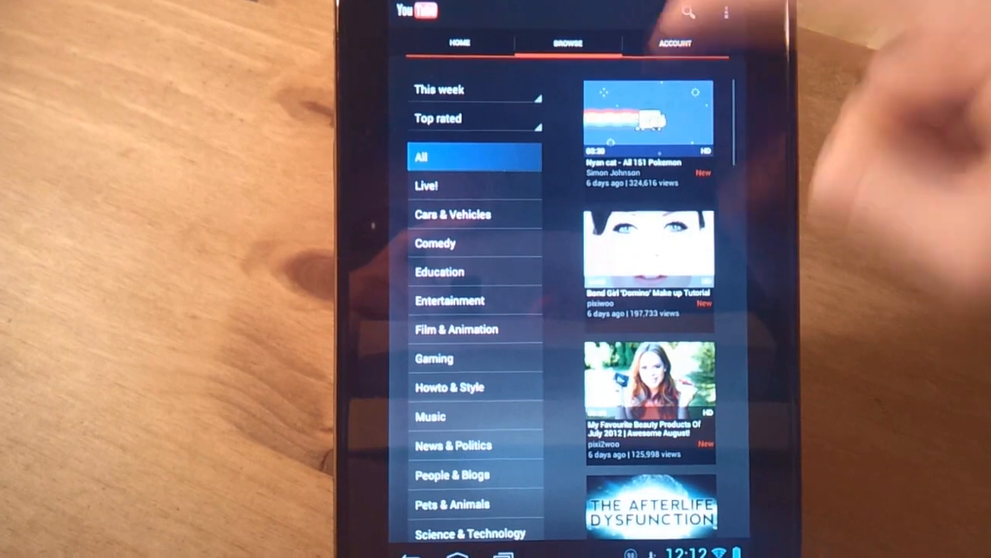
- Launch YouTube to see Browse categories in the two-pane tablet layout
left_click(672, 44)
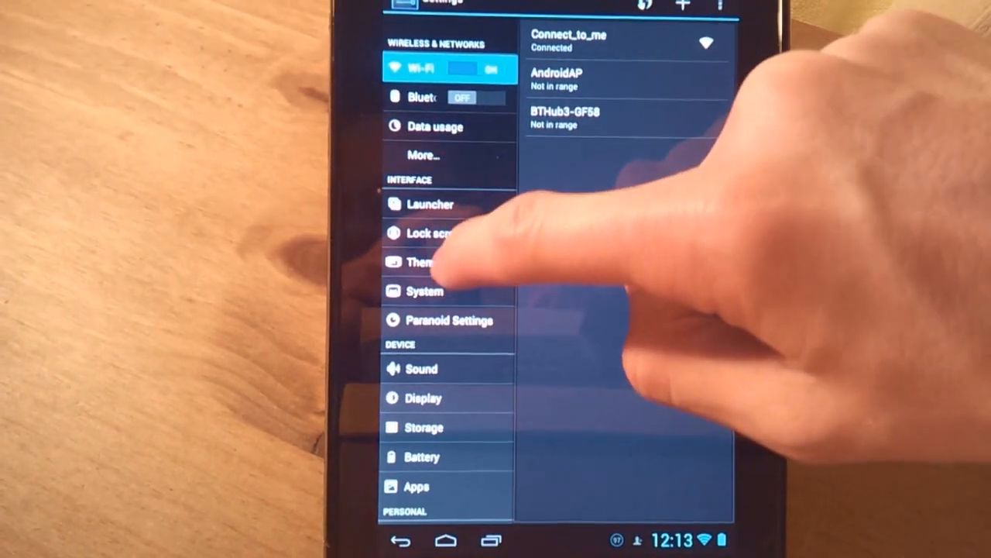
- In System > Status bar, set the clock's AM/PM style to Small
left_click(425, 291)
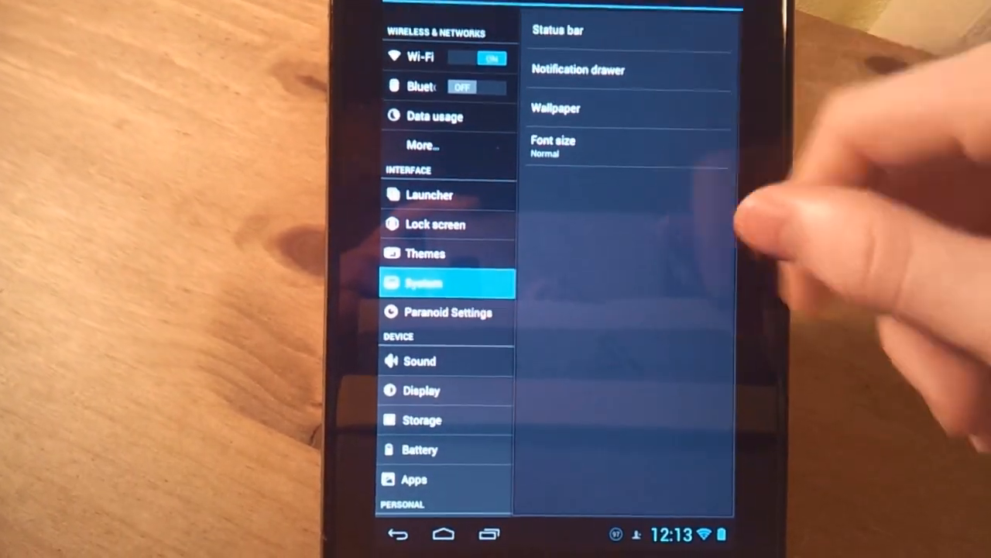
left_click(558, 29)
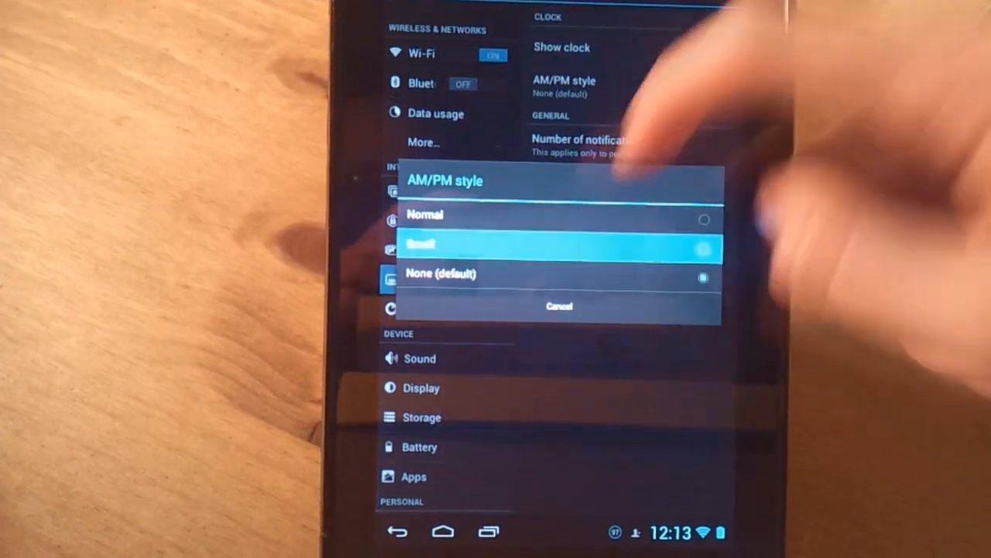
left_click(558, 244)
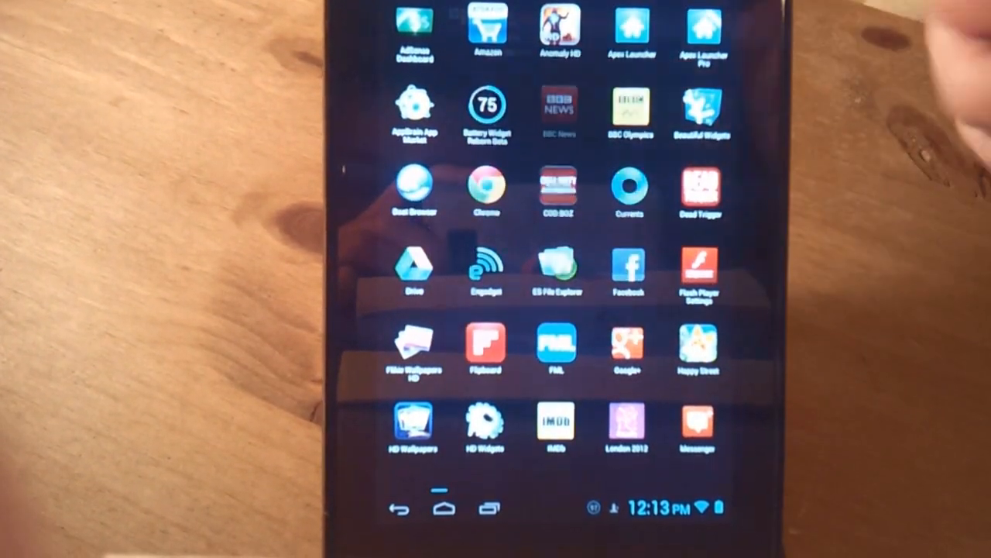
- Launch BBC News from the app drawer
left_click(557, 109)
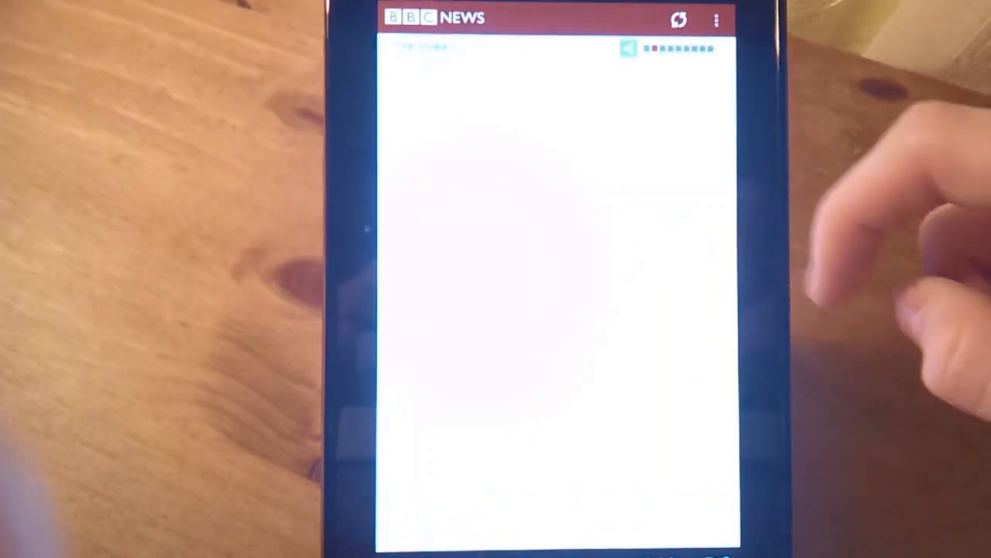